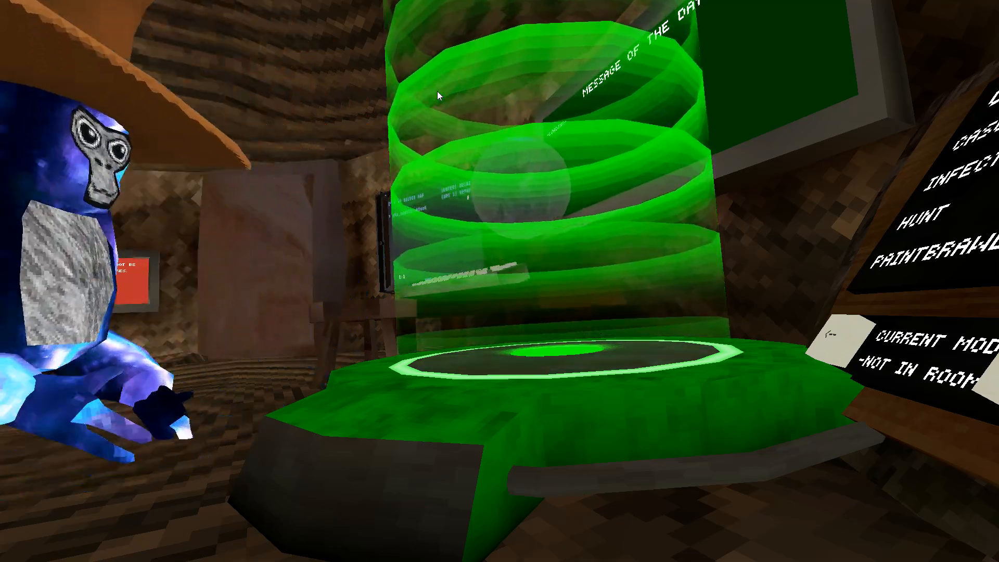
{"action": "mouse_move", "coordinate": [436, 96]}
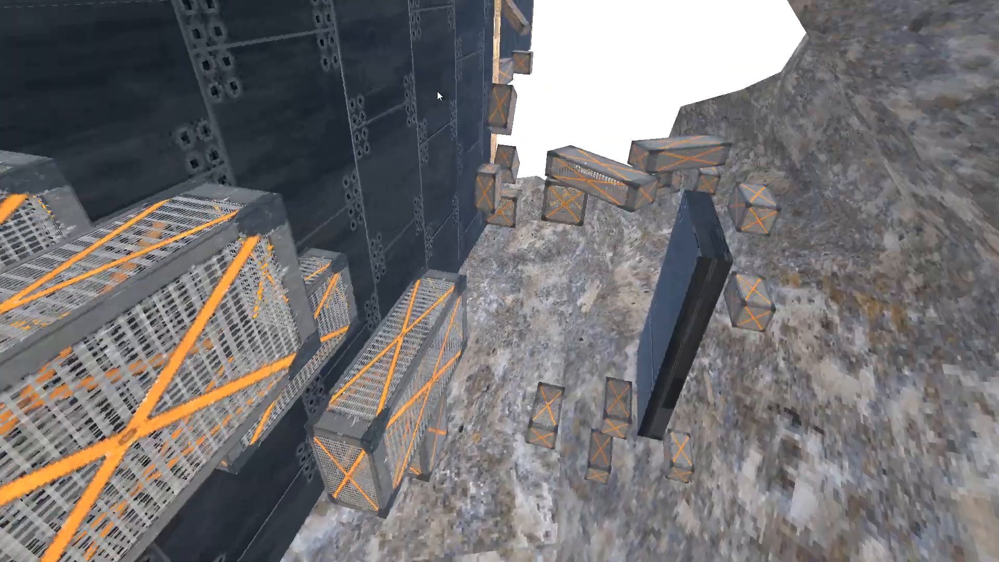
{"action": "mouse_move", "coordinate": [438, 94]}
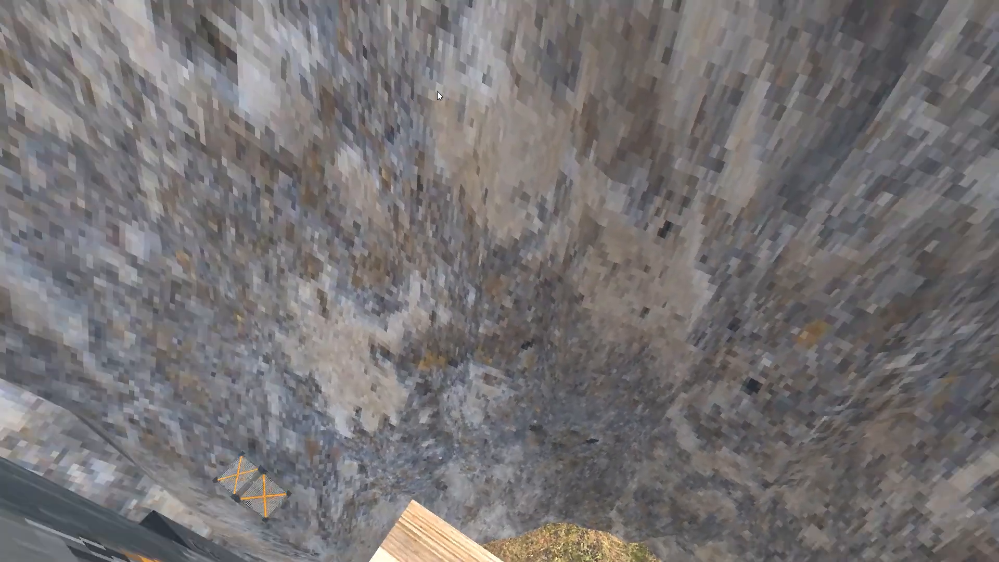
{"action": "mouse_move", "coordinate": [437, 95]}
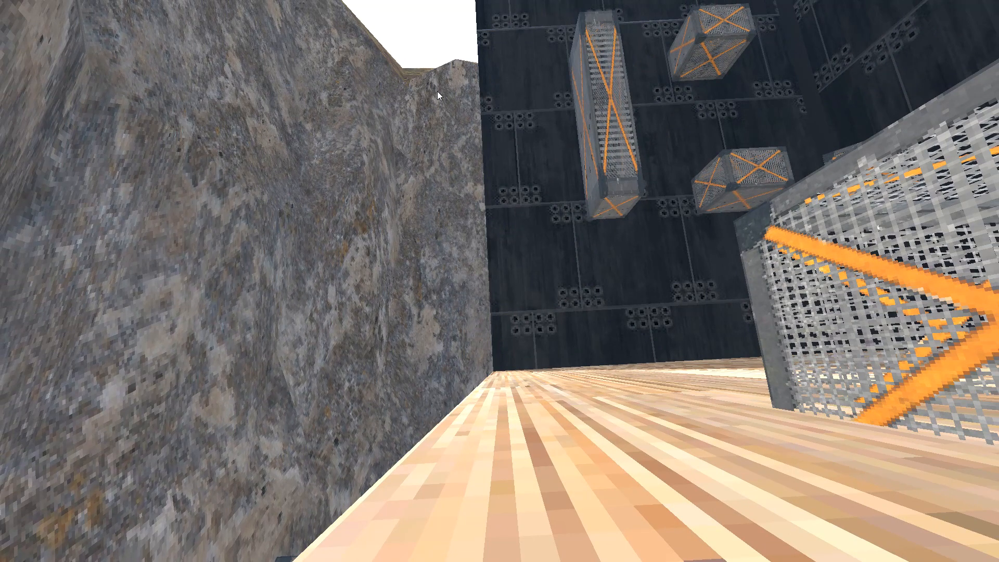
{"action": "mouse_move", "coordinate": [439, 95]}
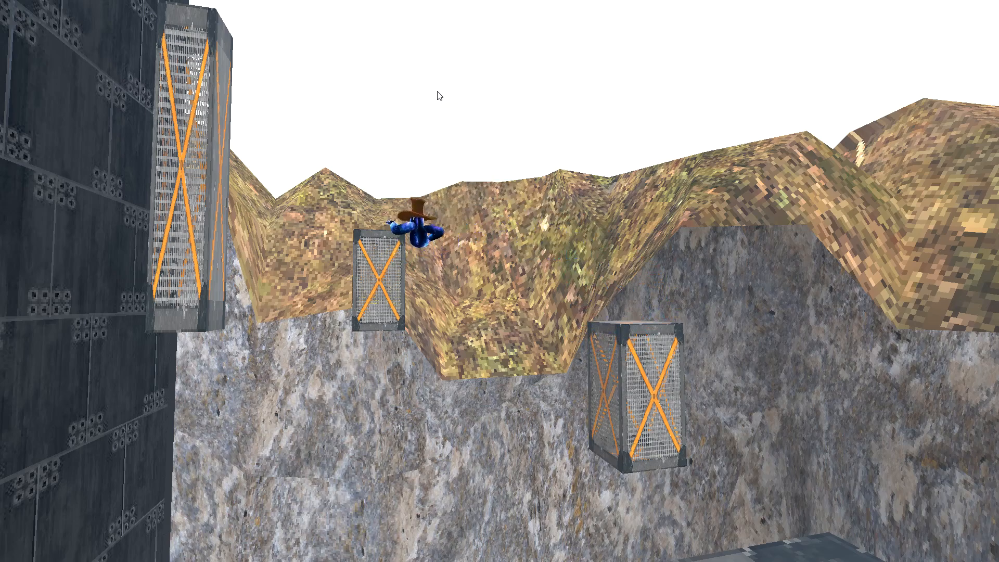
{"action": "mouse_move", "coordinate": [438, 94]}
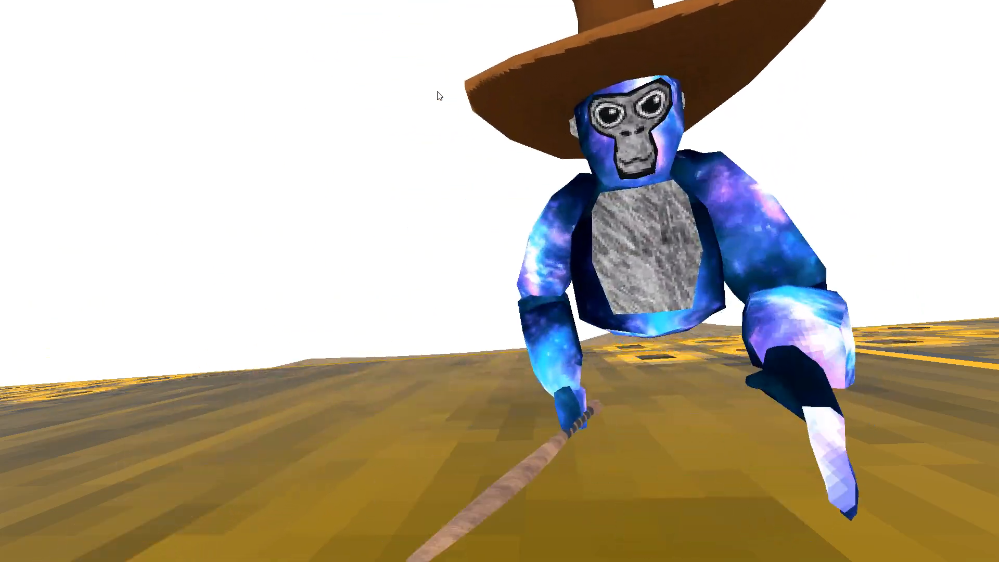
{"action": "mouse_move", "coordinate": [438, 94]}
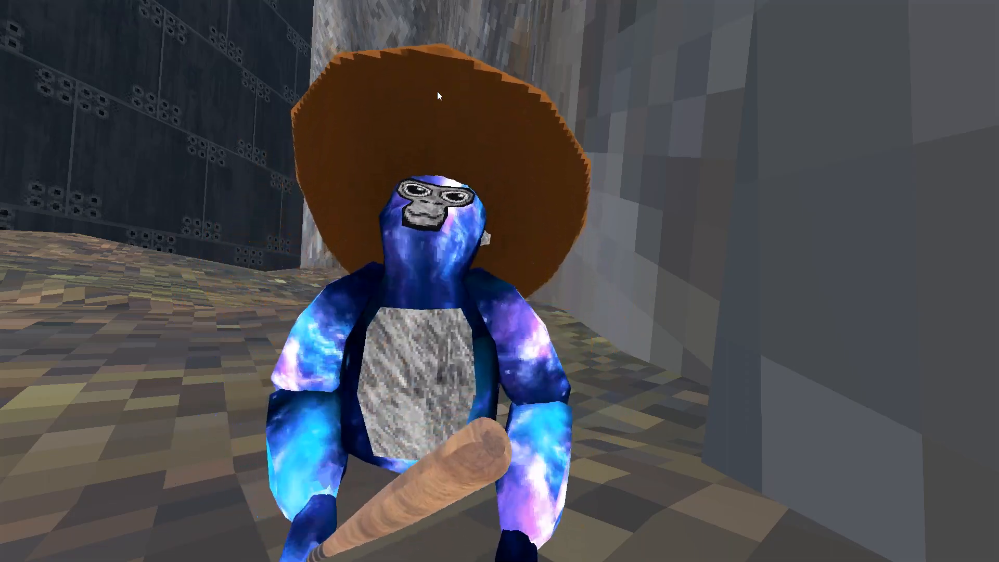
{"action": "mouse_move", "coordinate": [438, 96]}
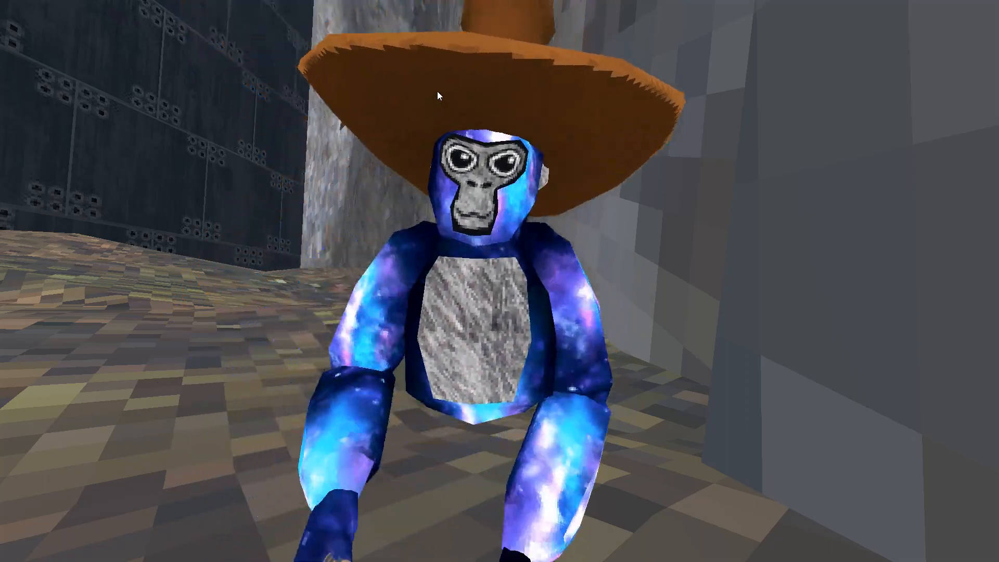